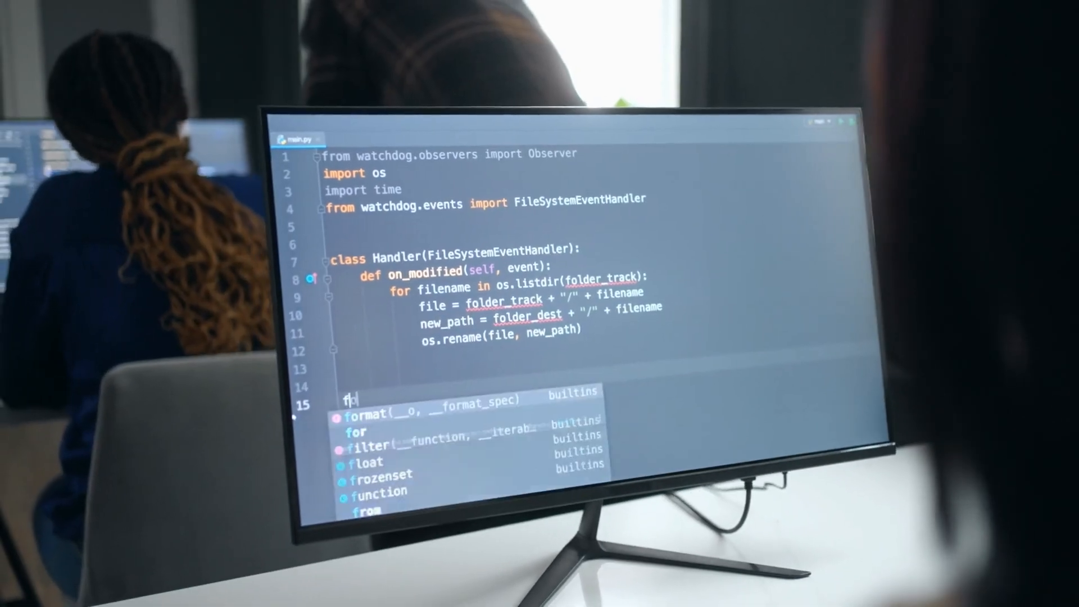
type("older_tra")
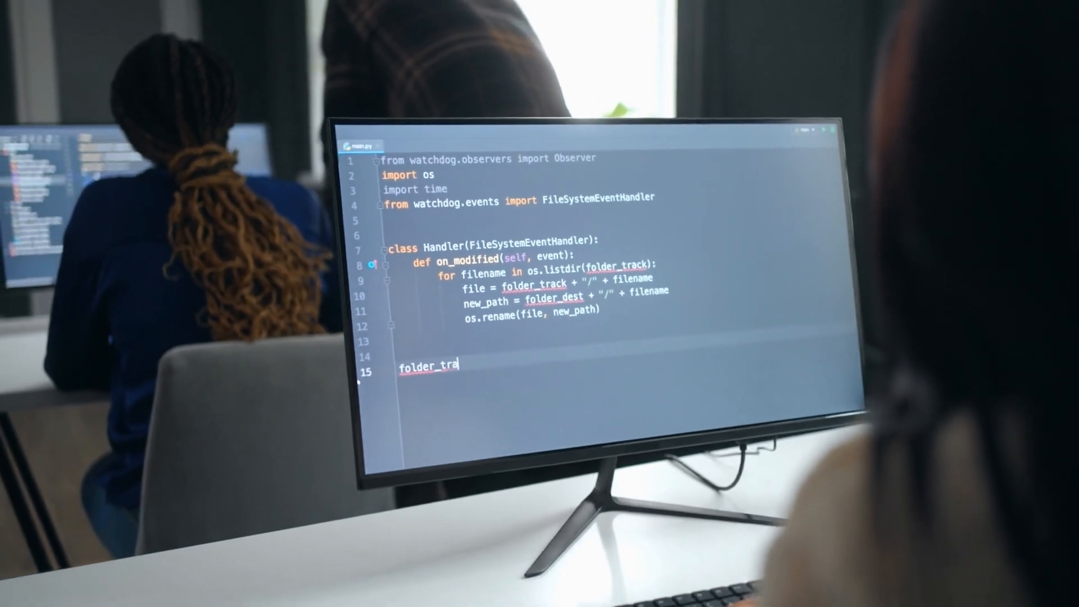